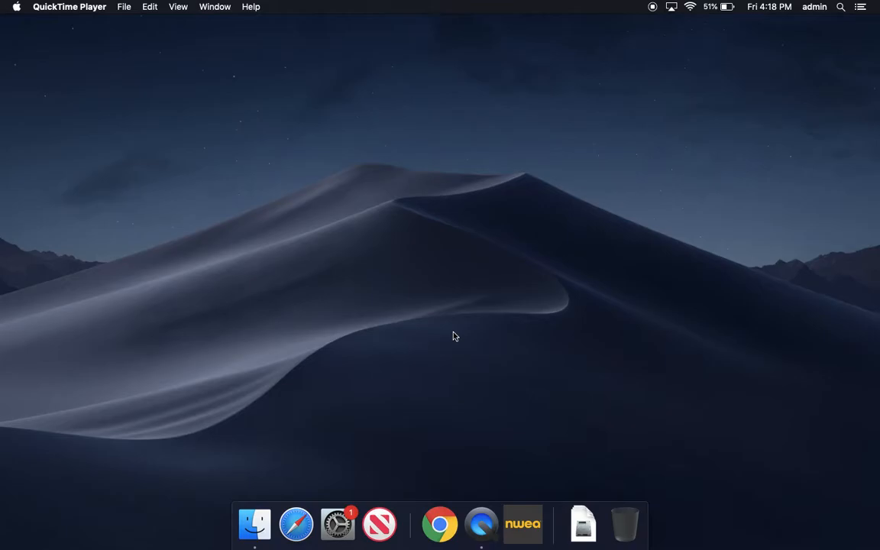
mouse_move(440, 524)
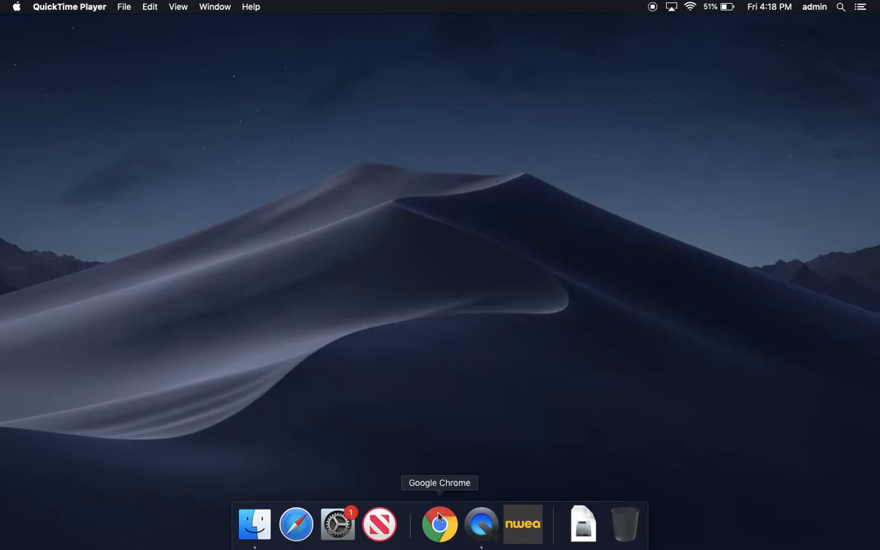
mouse_move(409, 259)
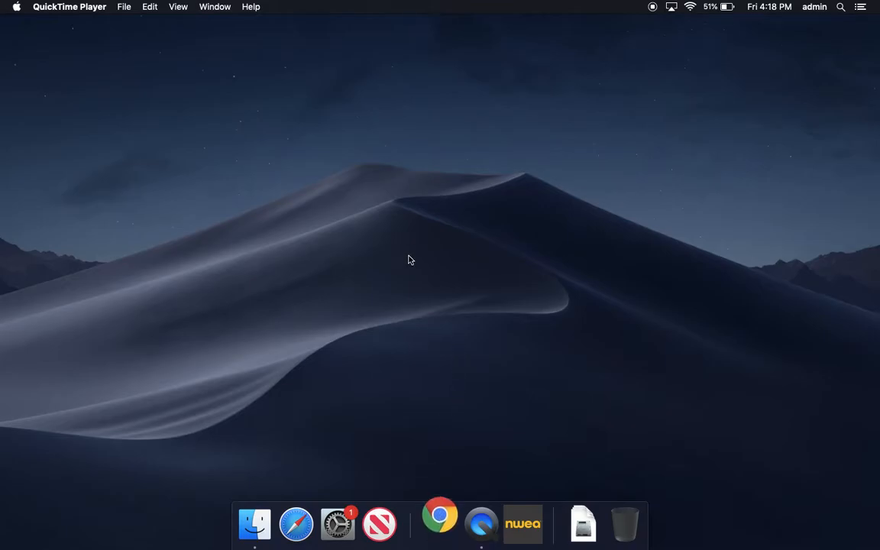
Navigate to apps.seoulforeign.org and enter the Students section of app tiles.
click(440, 524)
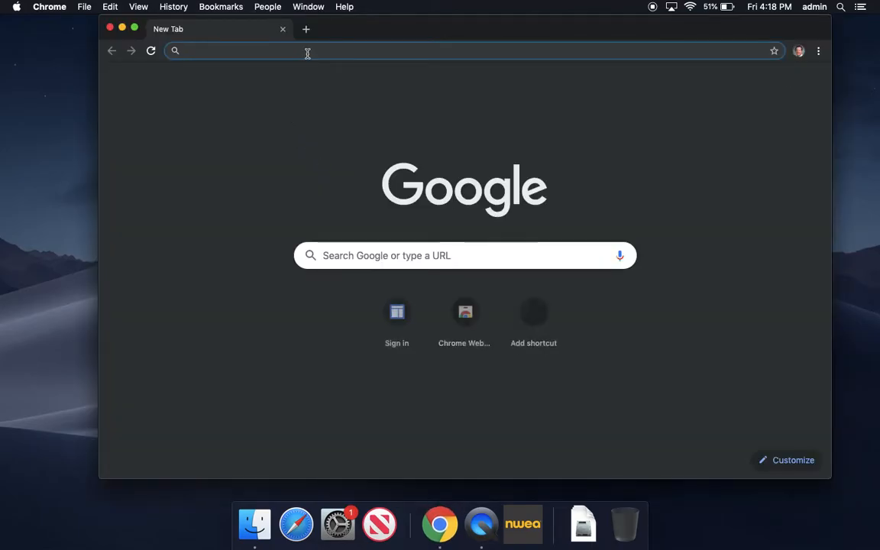
text(apps.seoulforeign.org)
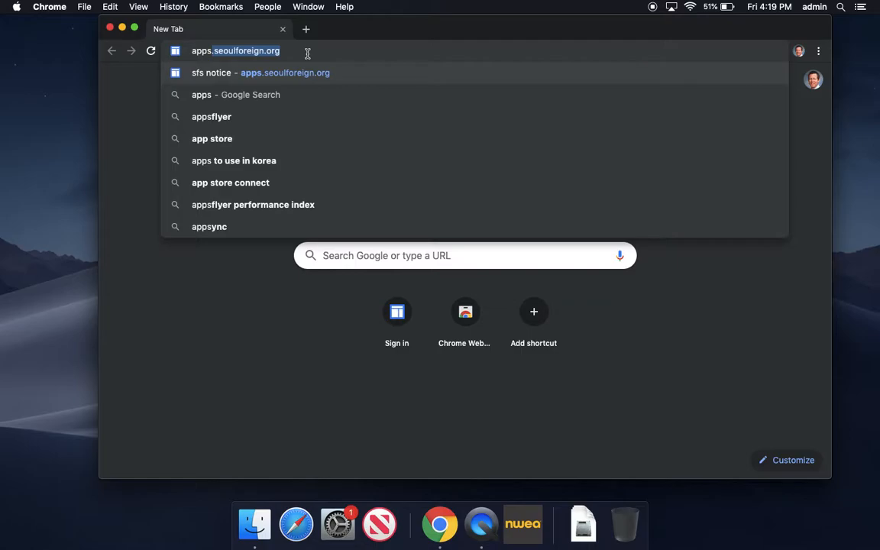
click(260, 73)
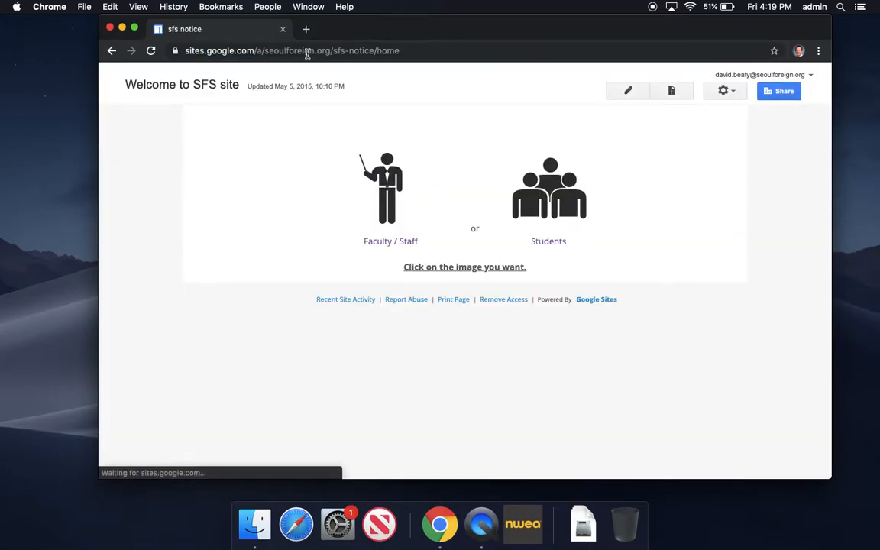
click(548, 188)
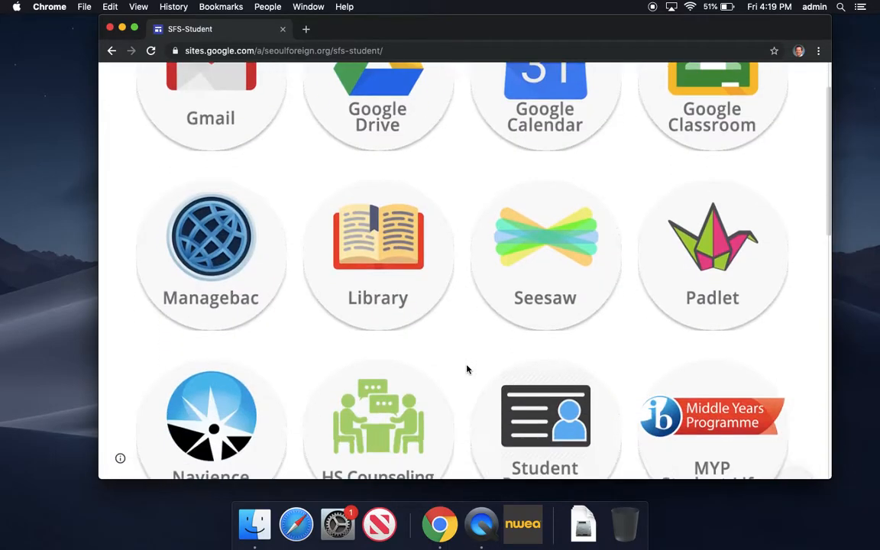
Download the NWEA Client for Mac v4.0.0.4 and bring up the download item's options.
scroll(down, 3)
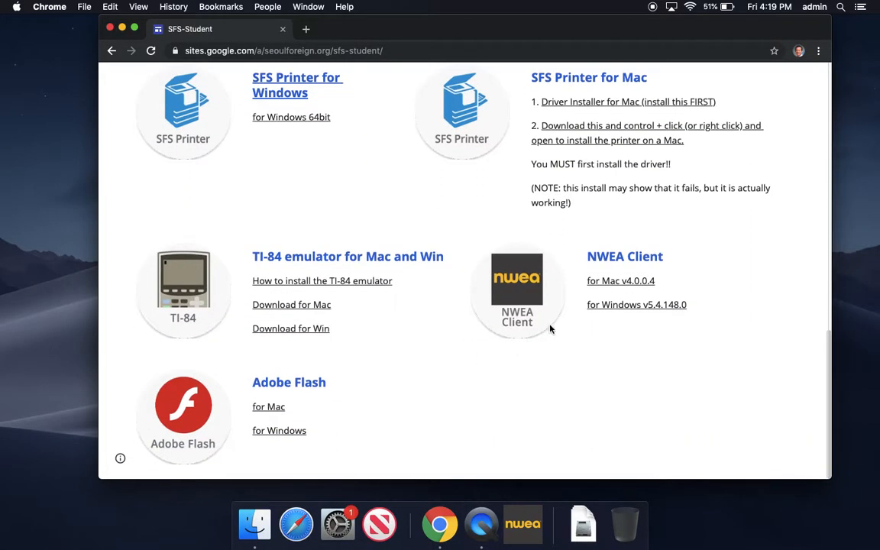
mouse_move(620, 281)
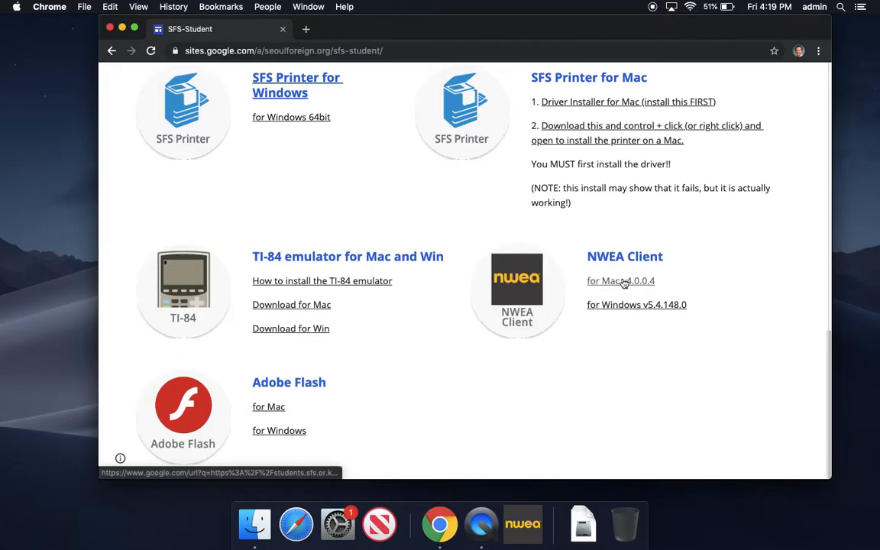
mouse_move(620, 281)
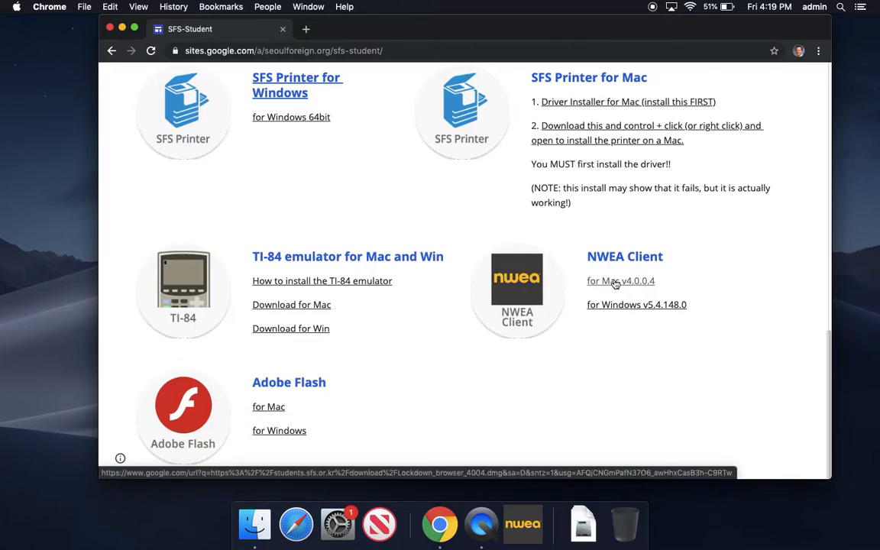
click(602, 281)
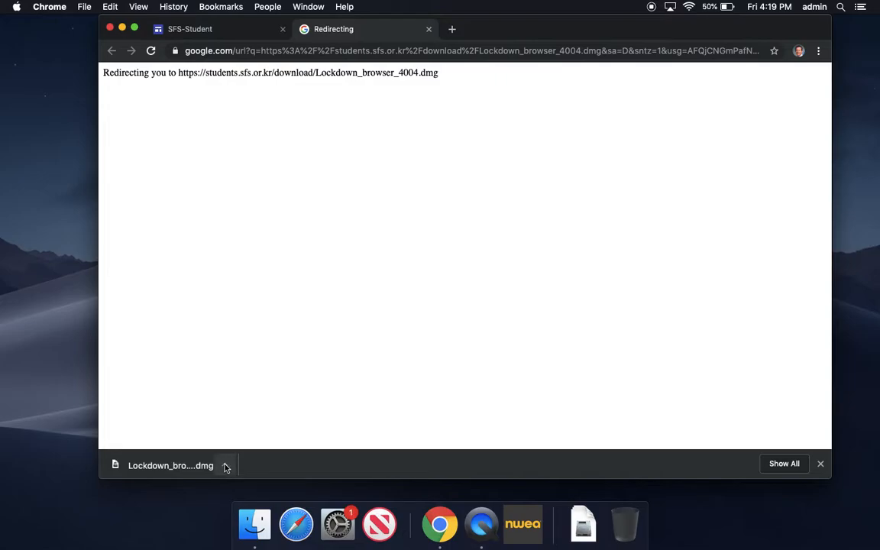
click(226, 465)
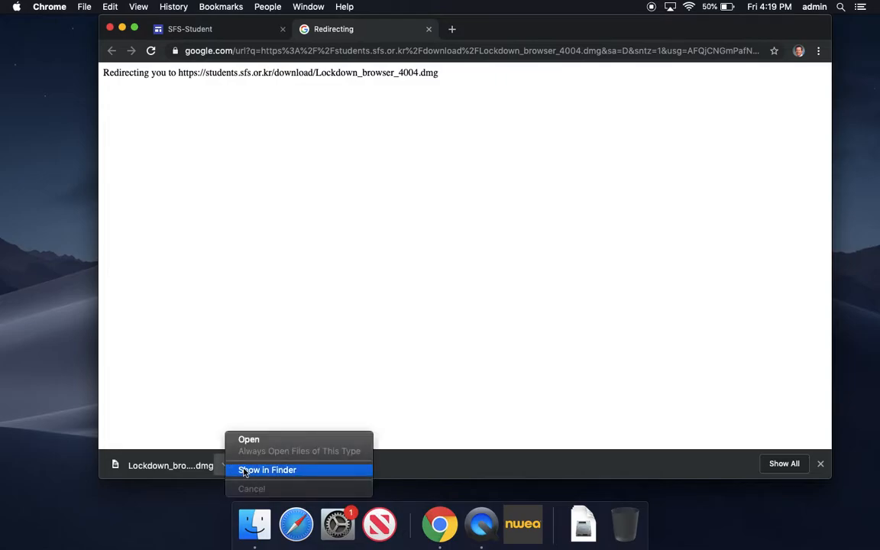
Show the download in Finder and open the newest Lockdown_browser dmg.
click(267, 471)
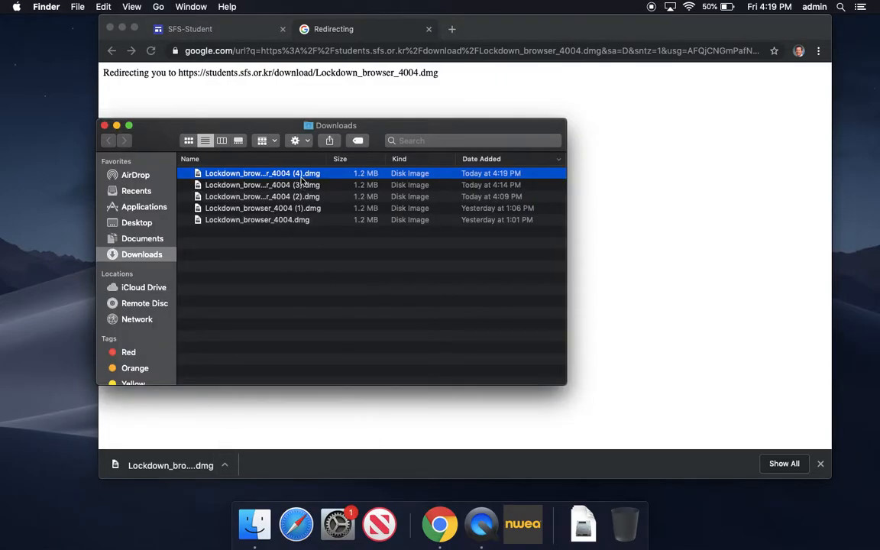
right_click(263, 173)
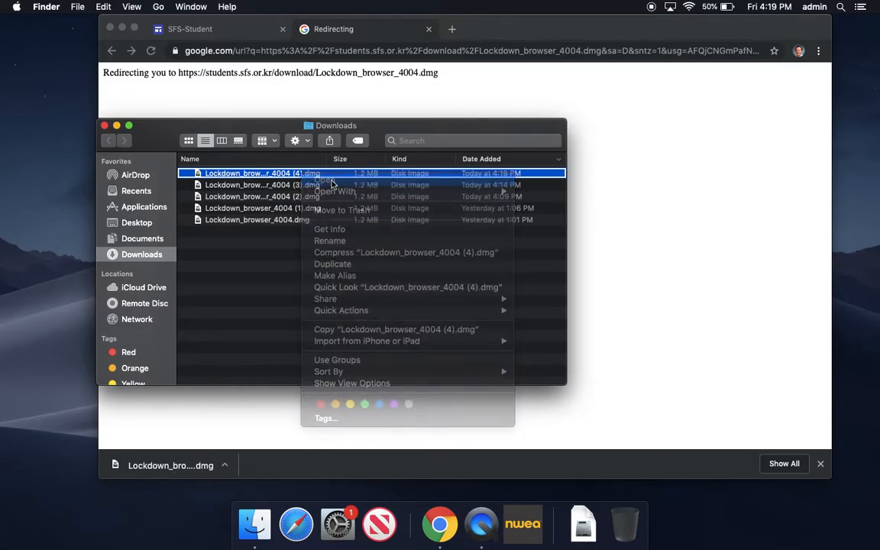
click(324, 180)
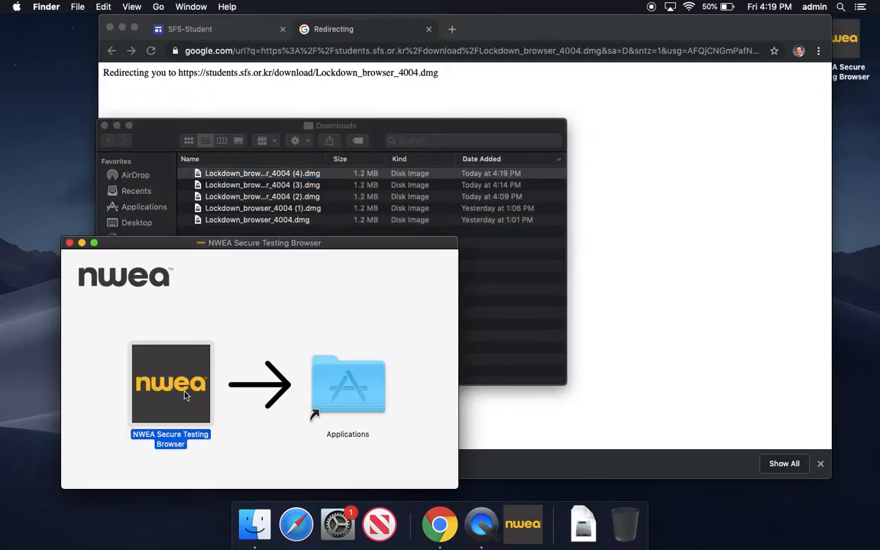
Copy NWEA Secure Testing Browser into Applications, replacing the existing copy.
drag(171, 385, 348, 385)
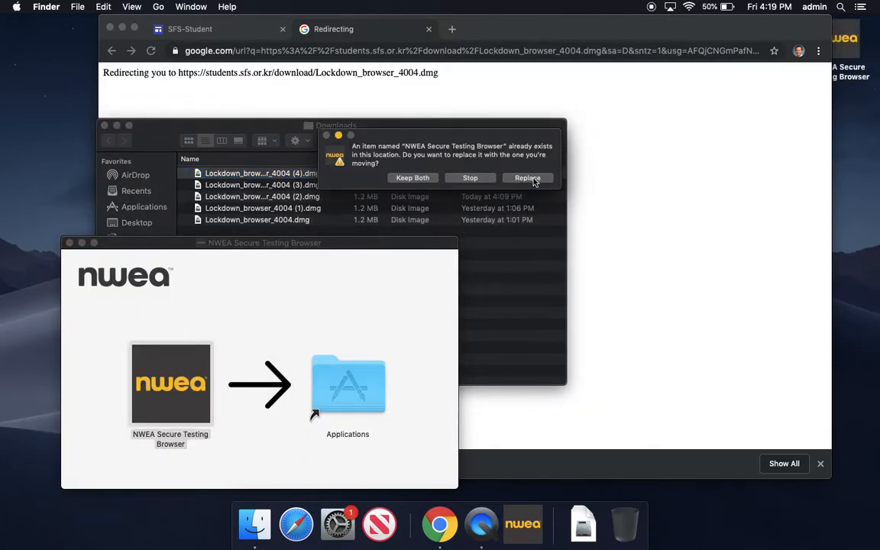
click(527, 177)
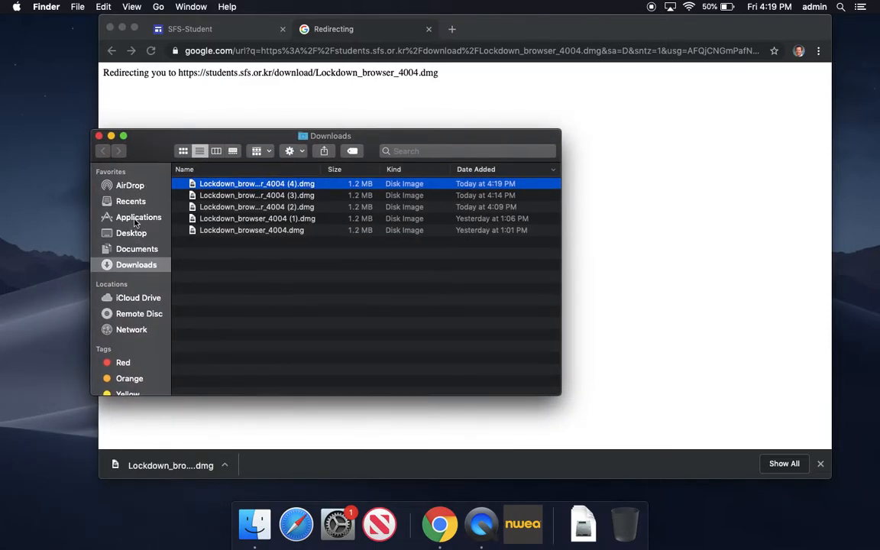
Switch Finder to the Applications folder showing the installed testing browser.
click(139, 217)
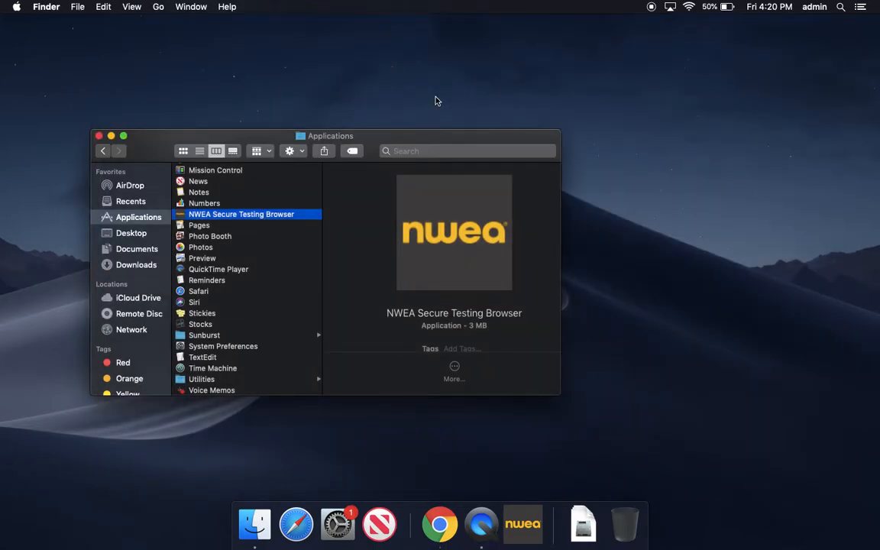
mouse_move(296, 522)
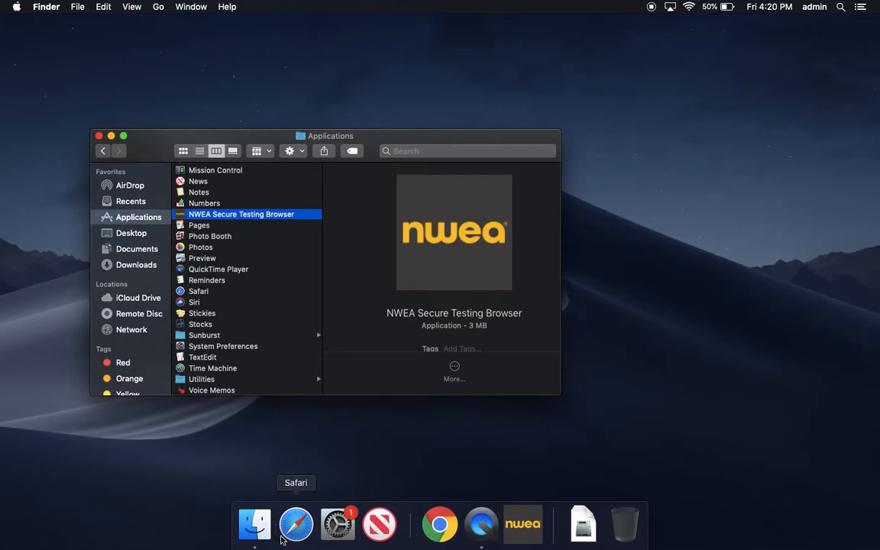
mouse_move(441, 524)
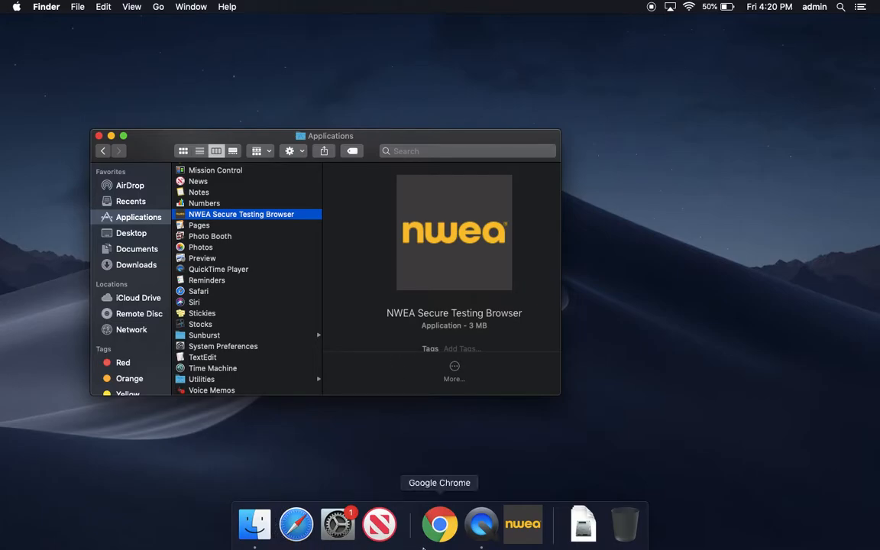
mouse_move(481, 524)
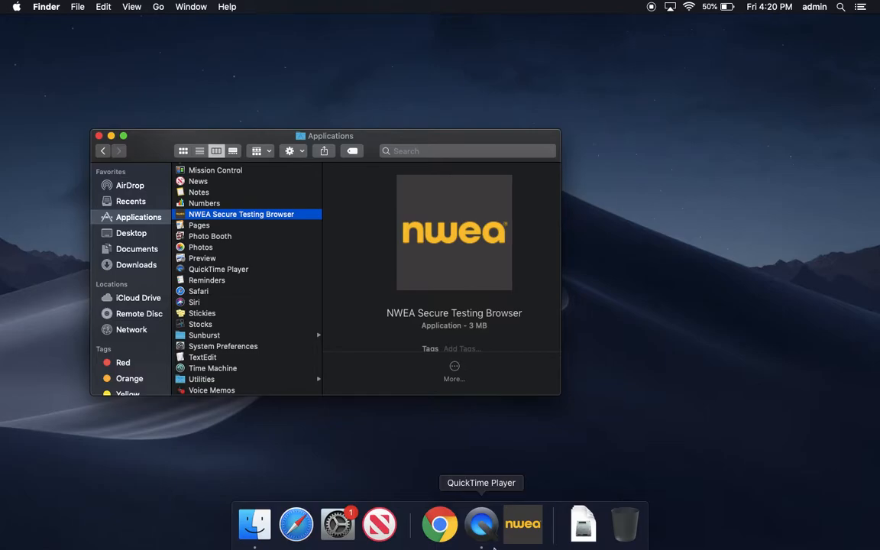
mouse_move(459, 431)
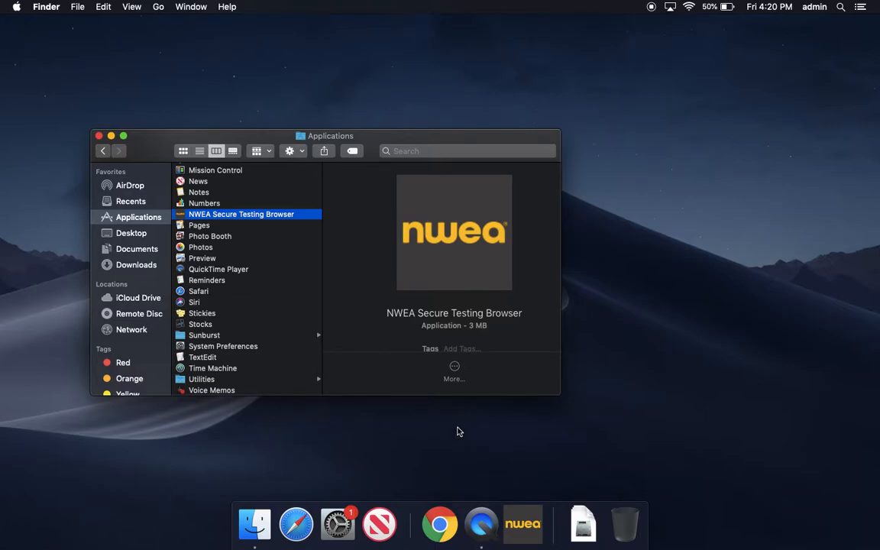
mouse_move(236, 208)
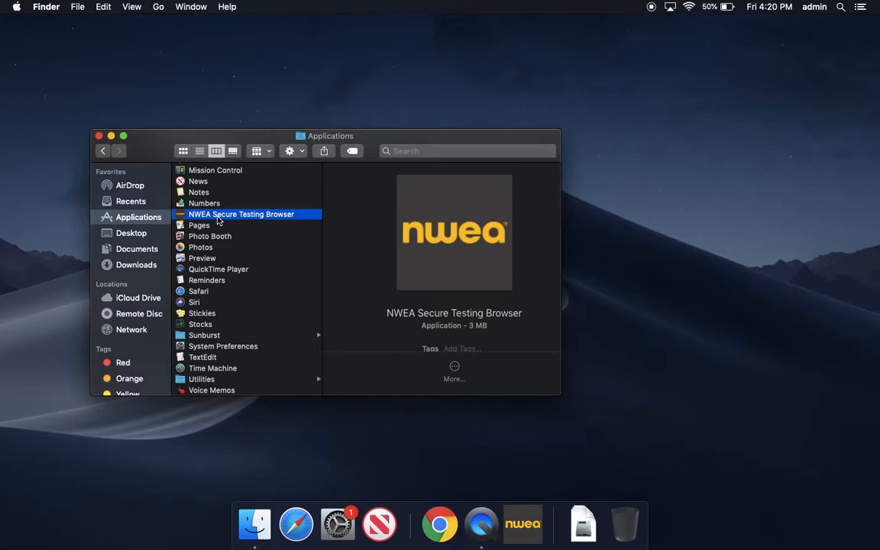
Bring up the context menu for NWEA Secure Testing Browser with Open available.
right_click(242, 214)
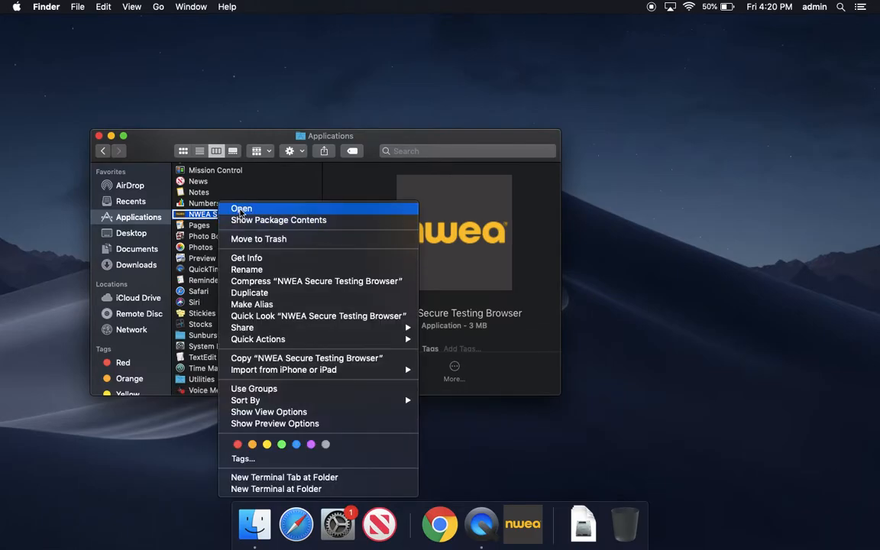
mouse_move(269, 212)
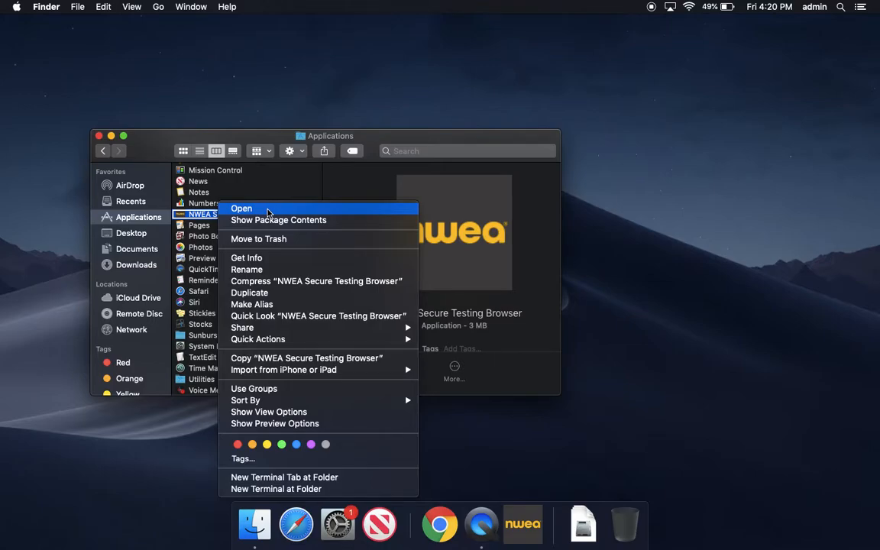
mouse_move(333, 174)
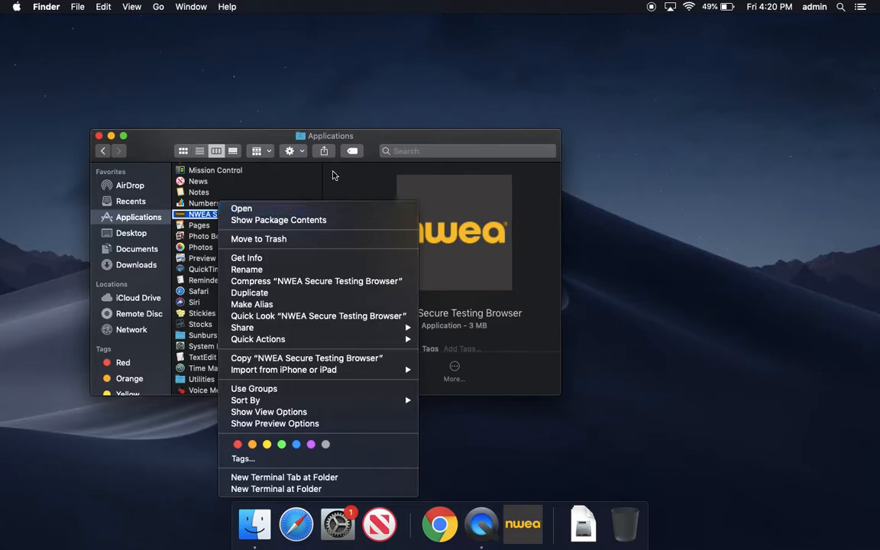